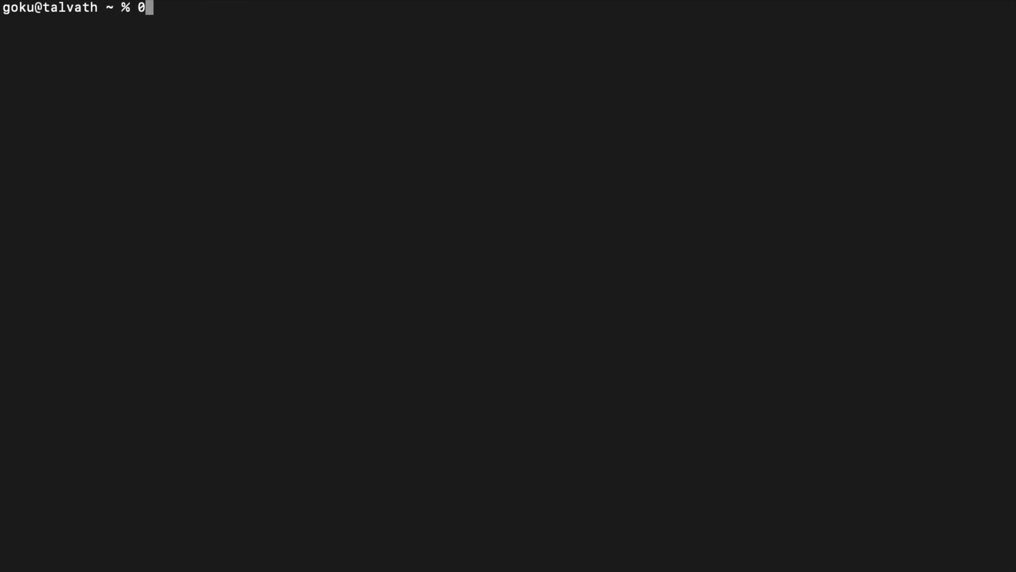
Discard the half-typed --long-style text and list the home directory with ls -h.
{"action": "type", "text": "--long-st"}
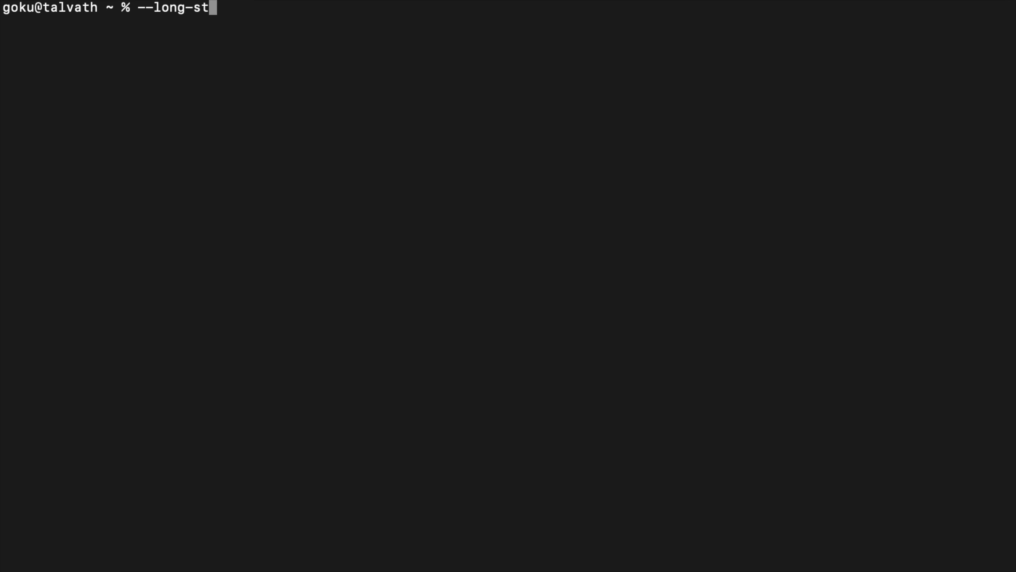
{"action": "type", "text": "yle"}
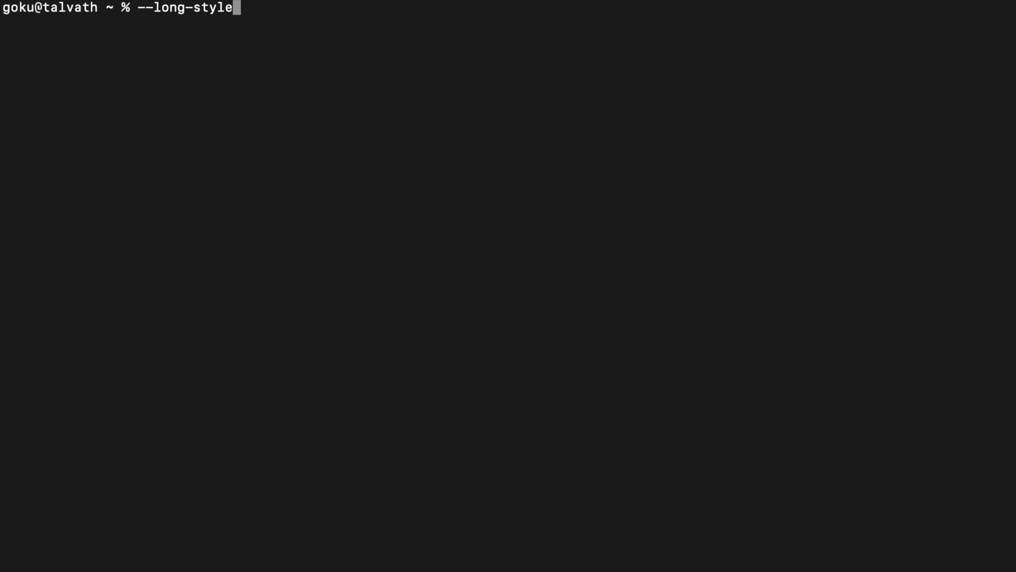
{"action": "key", "text": "ctrl+u"}
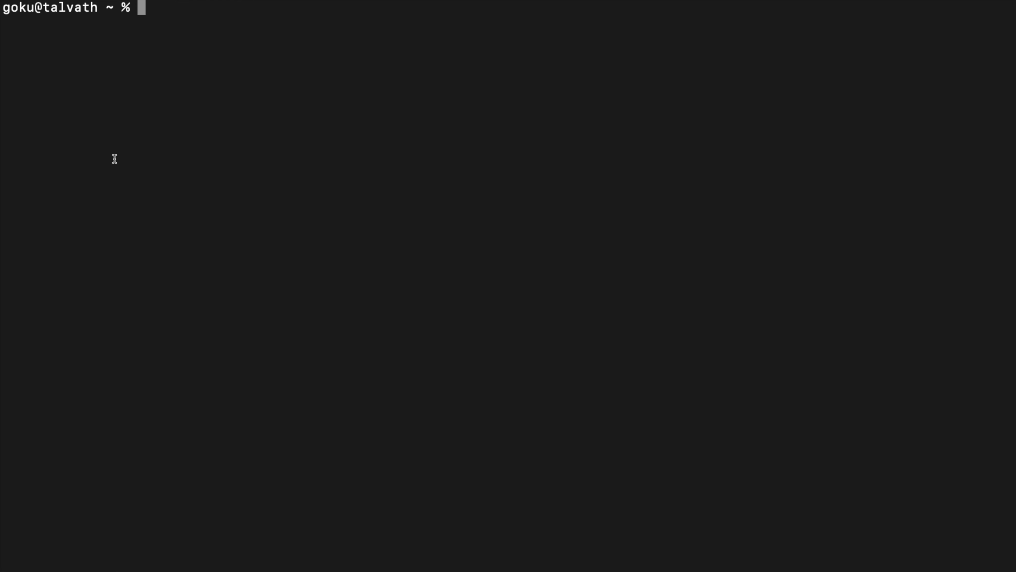
{"action": "type", "text": "ls -h"}
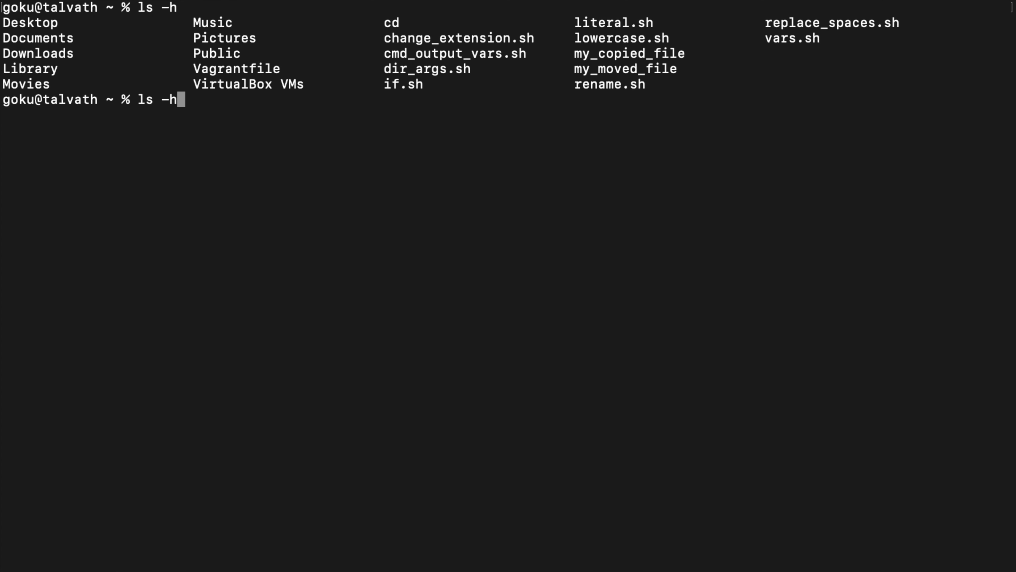
Trigger the illegal-option error with ls --j, then show rsync's option list via rsync --help.
{"action": "type", "text": "-j"}
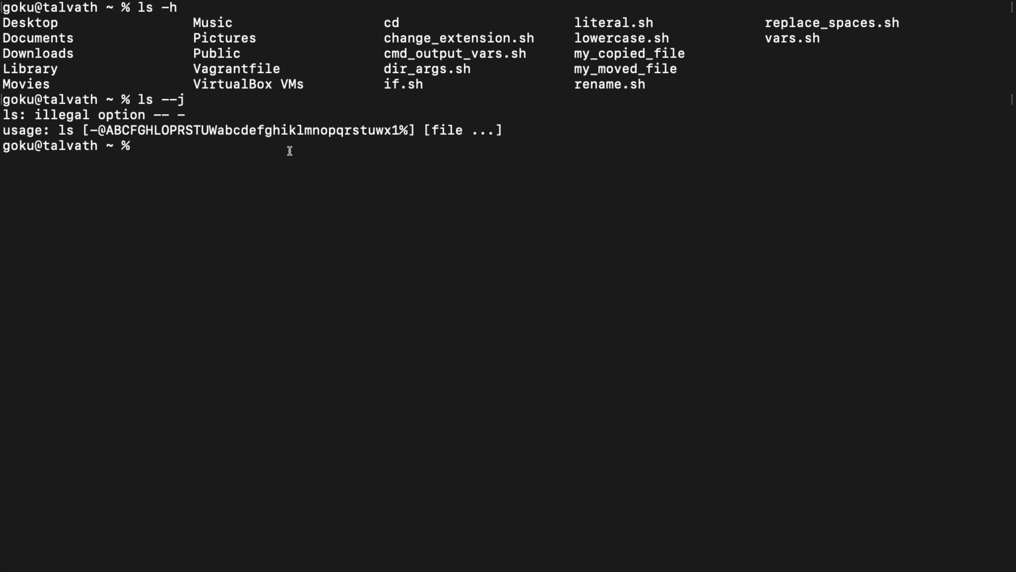
{"action": "type", "text": "rsync"}
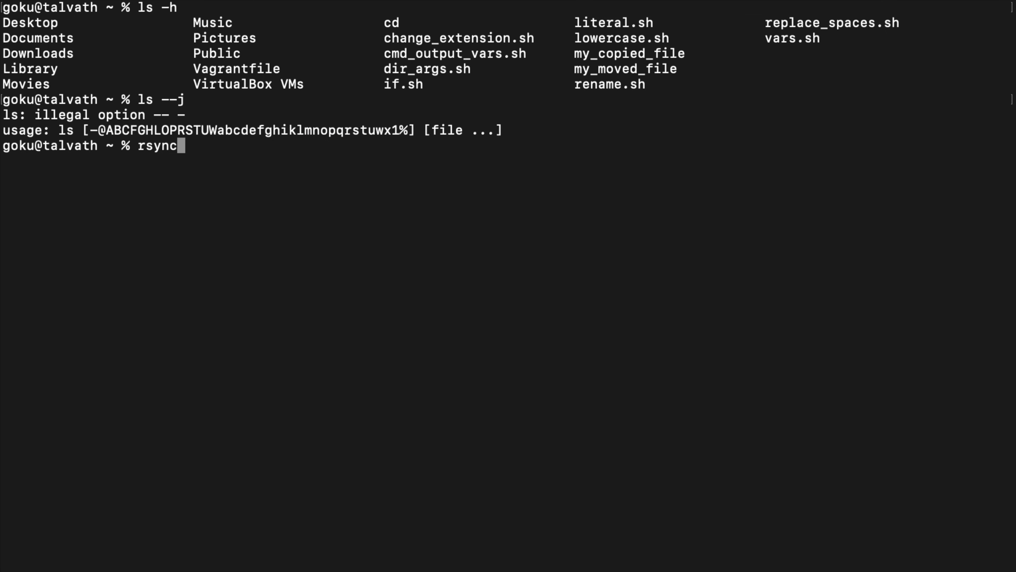
{"action": "type", "text": "--hel"}
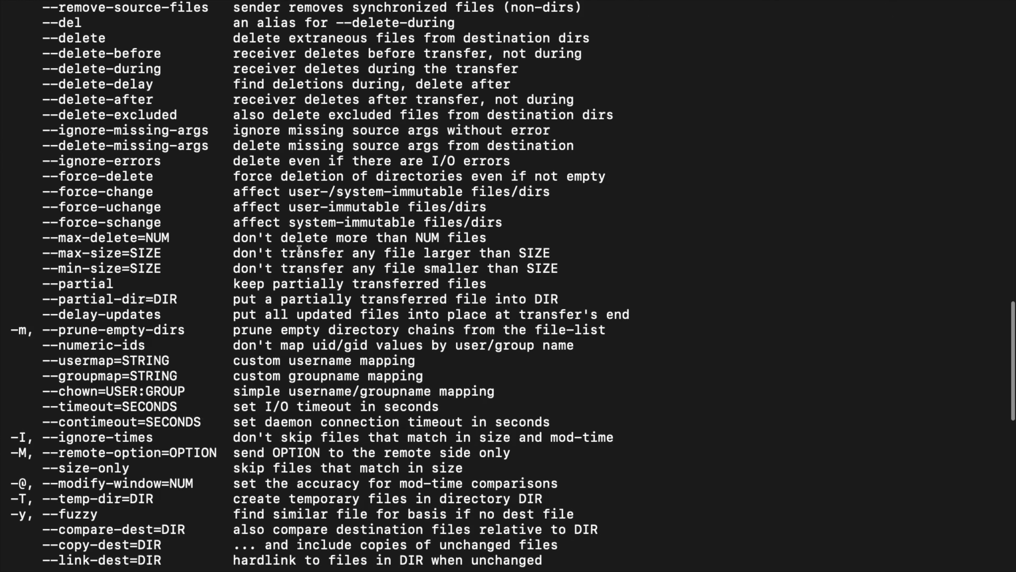
Highlight 'recursive' and its 'recurse into directories' description on the -r option line.
{"action": "scroll", "scroll_direction": "up", "scroll_amount": 3}
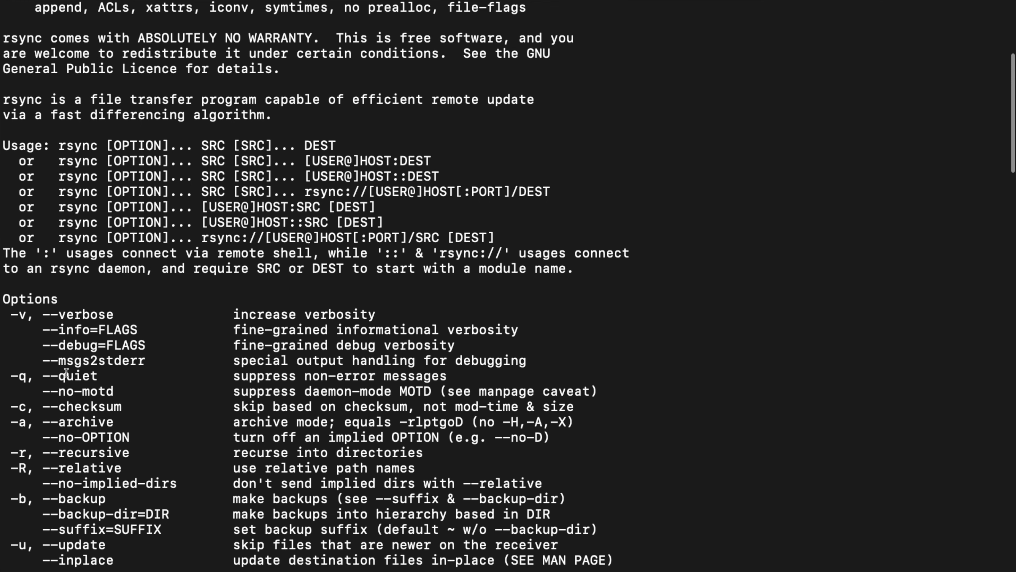
{"action": "mouse_move", "coordinate": [59, 422]}
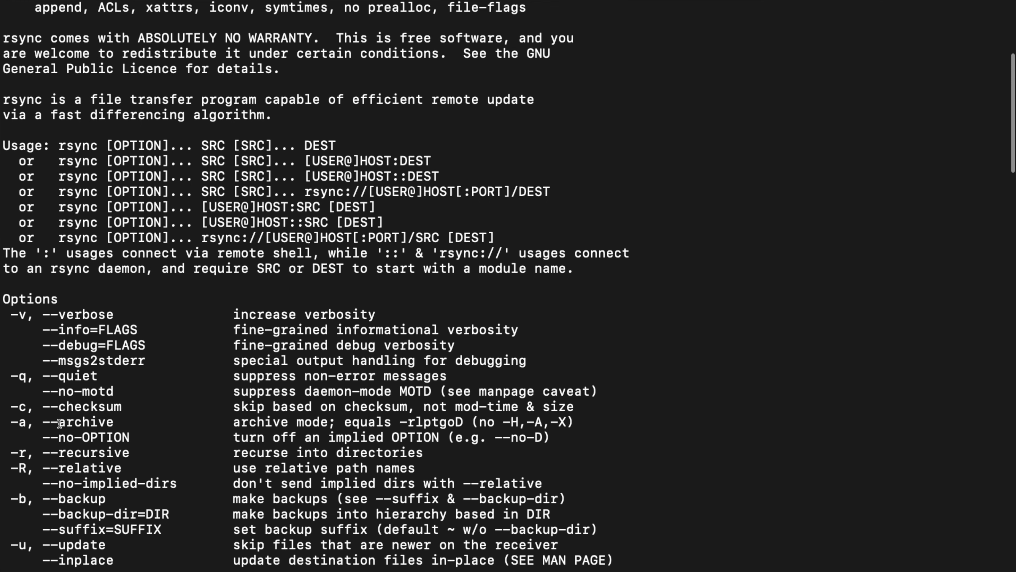
{"action": "mouse_move", "coordinate": [60, 401]}
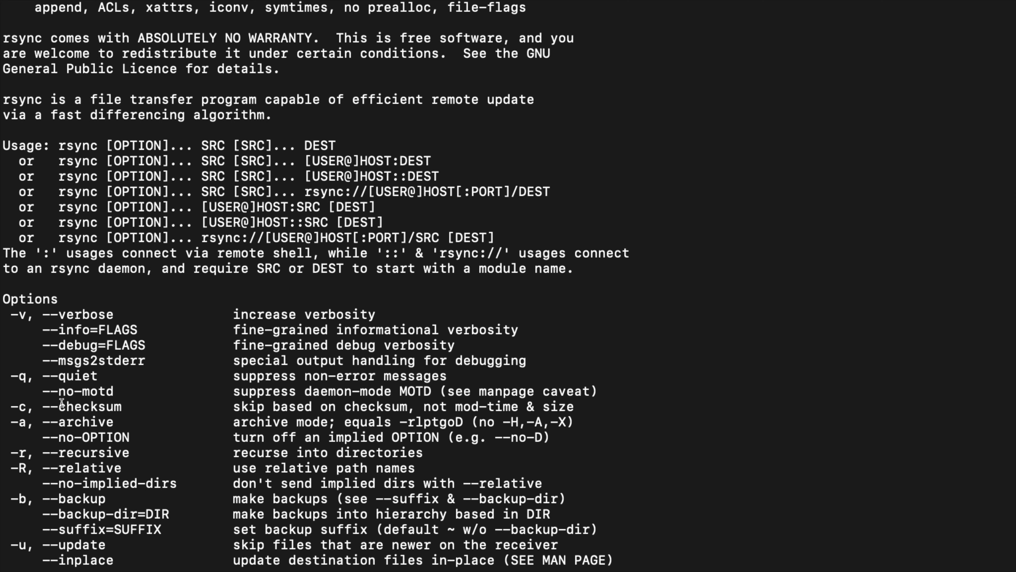
{"action": "scroll", "scroll_direction": "down", "scroll_amount": 3}
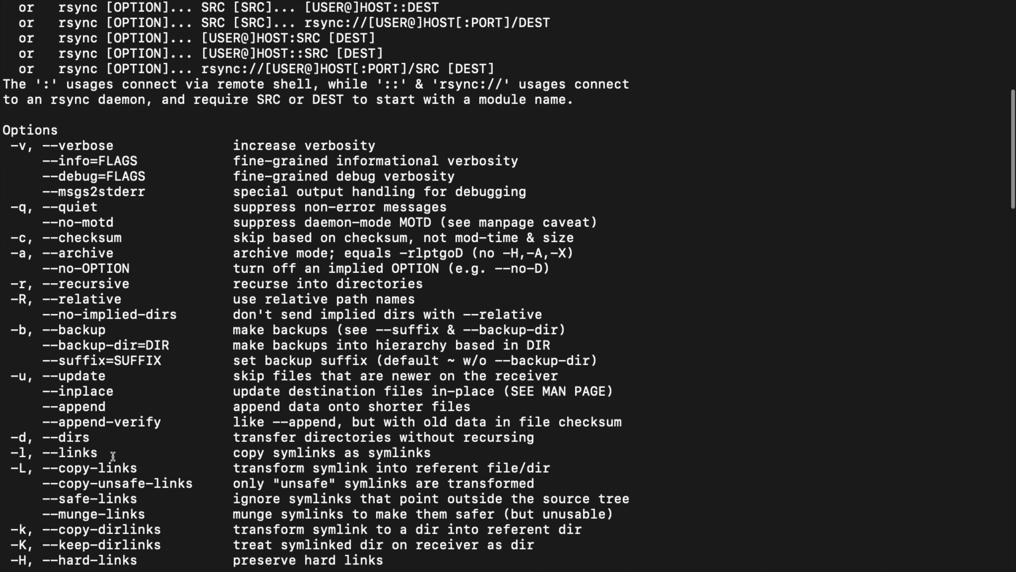
{"action": "scroll", "scroll_direction": "down", "scroll_amount": 3}
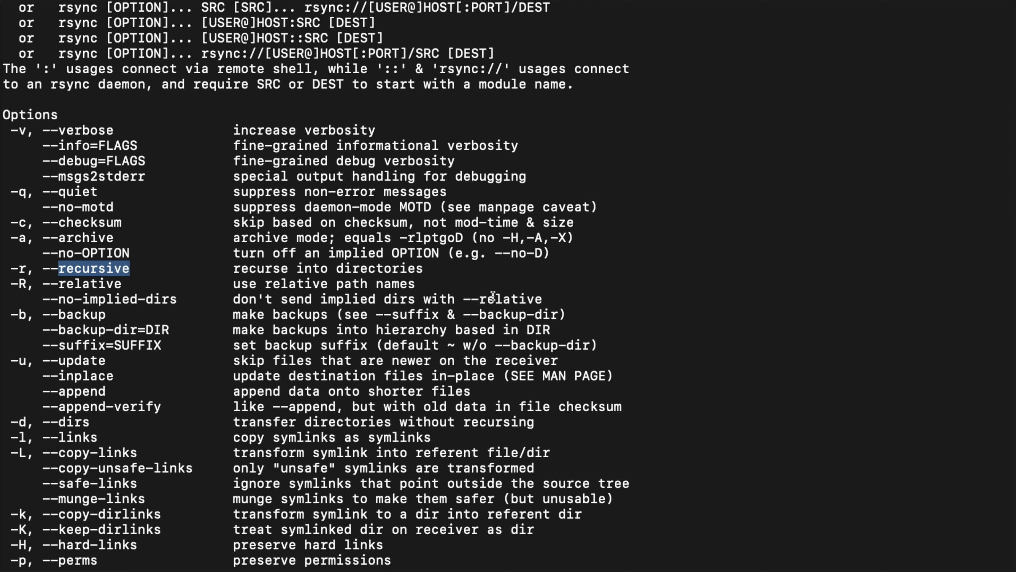
{"action": "double_click", "coordinate": [327, 268]}
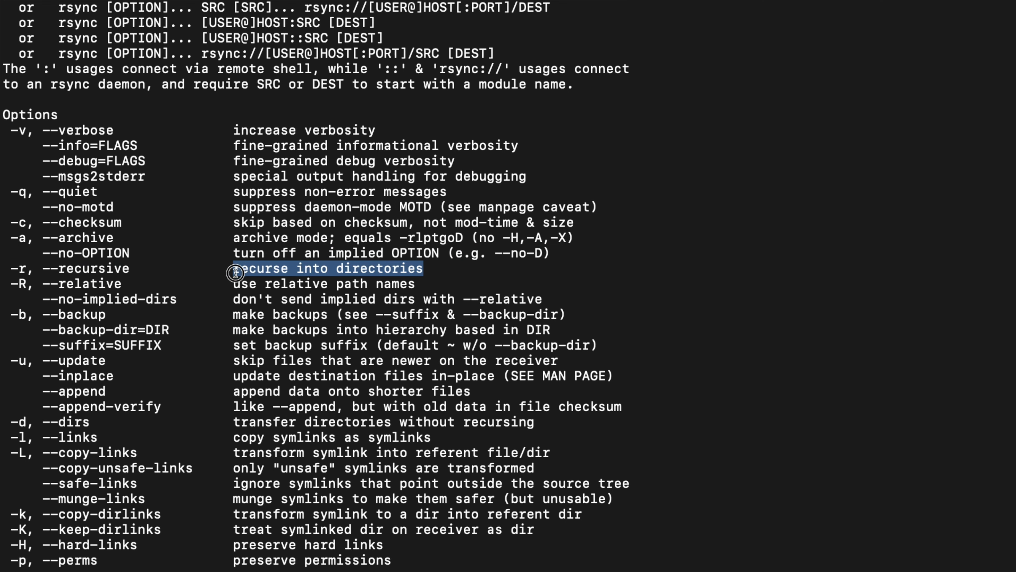
{"action": "double_click", "coordinate": [93, 269]}
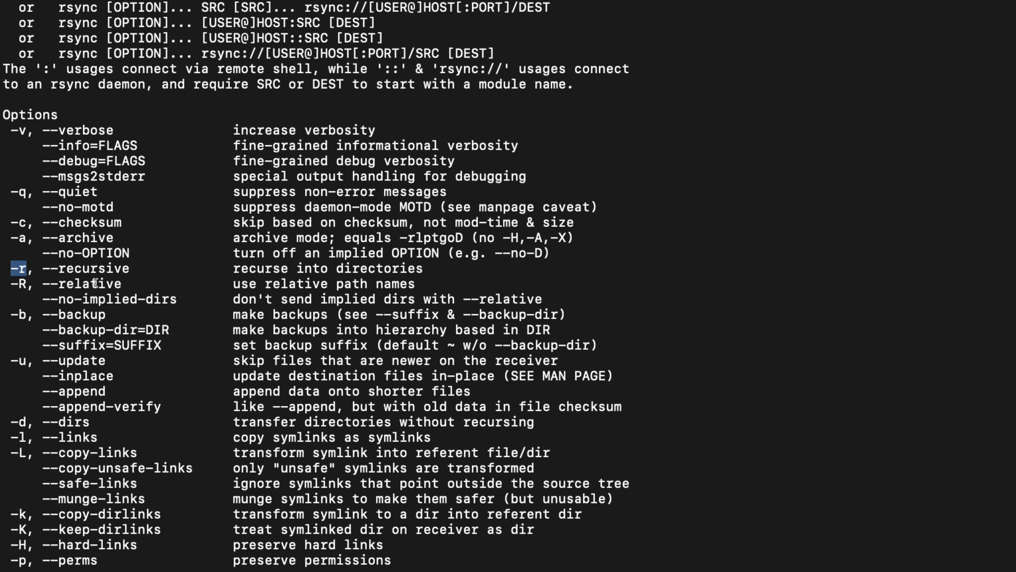
Scroll to the end of the options list and highlight the short -h flag.
{"action": "scroll", "scroll_direction": "down", "scroll_amount": 3}
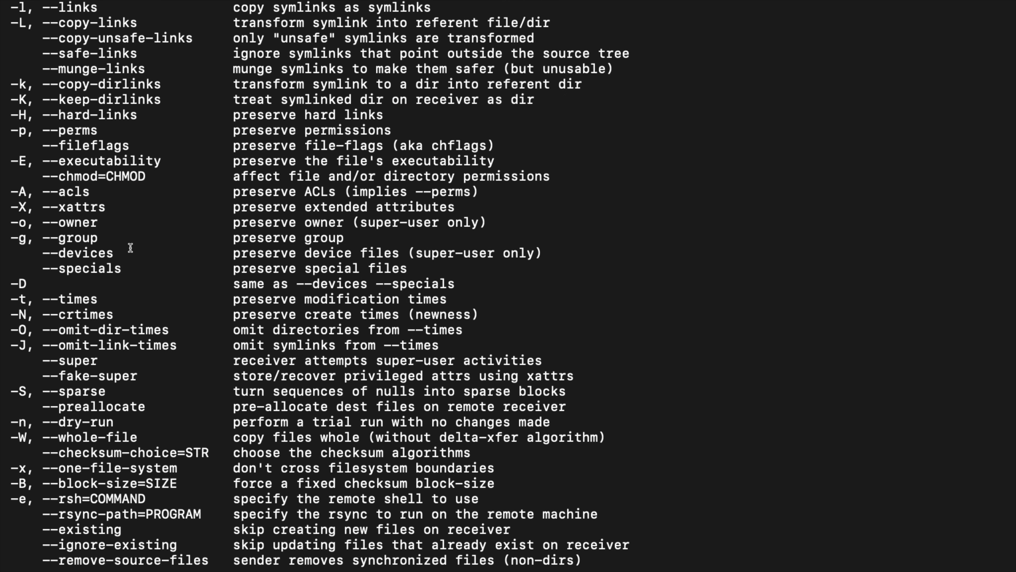
{"action": "scroll", "scroll_direction": "down", "scroll_amount": 3}
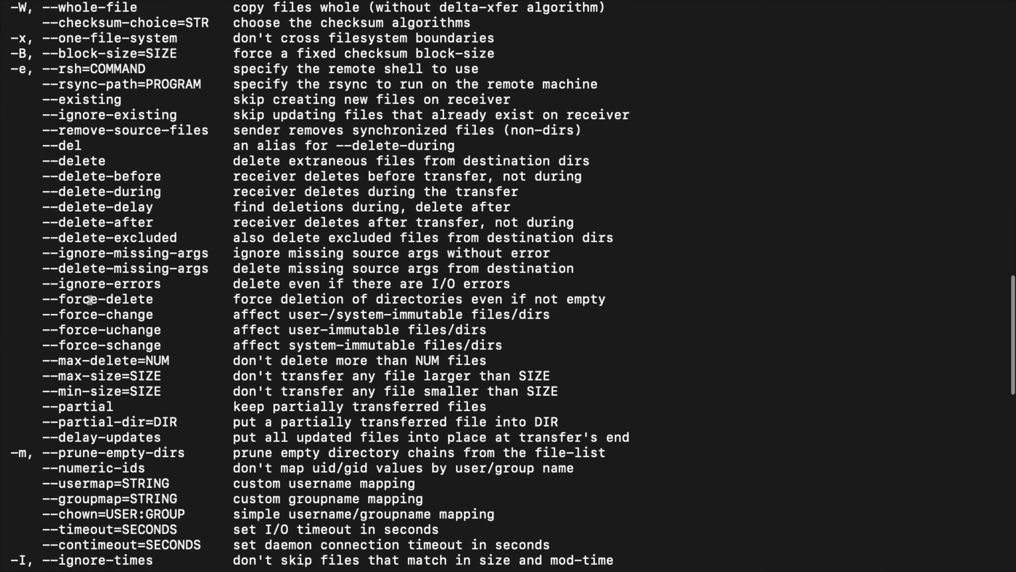
{"action": "scroll", "scroll_direction": "down", "scroll_amount": 3}
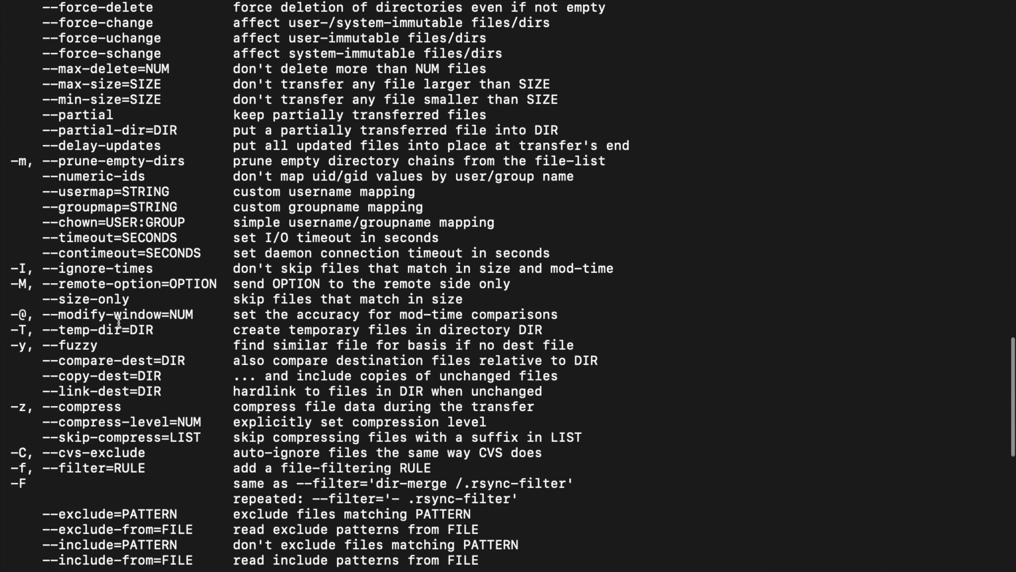
{"action": "scroll", "scroll_direction": "down", "scroll_amount": 3}
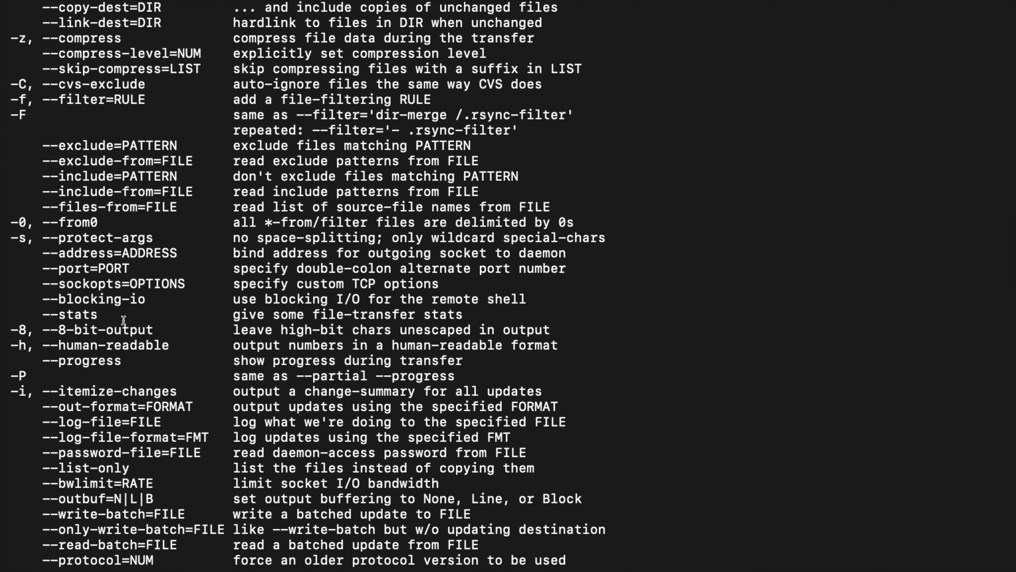
{"action": "scroll", "scroll_direction": "down", "scroll_amount": 3}
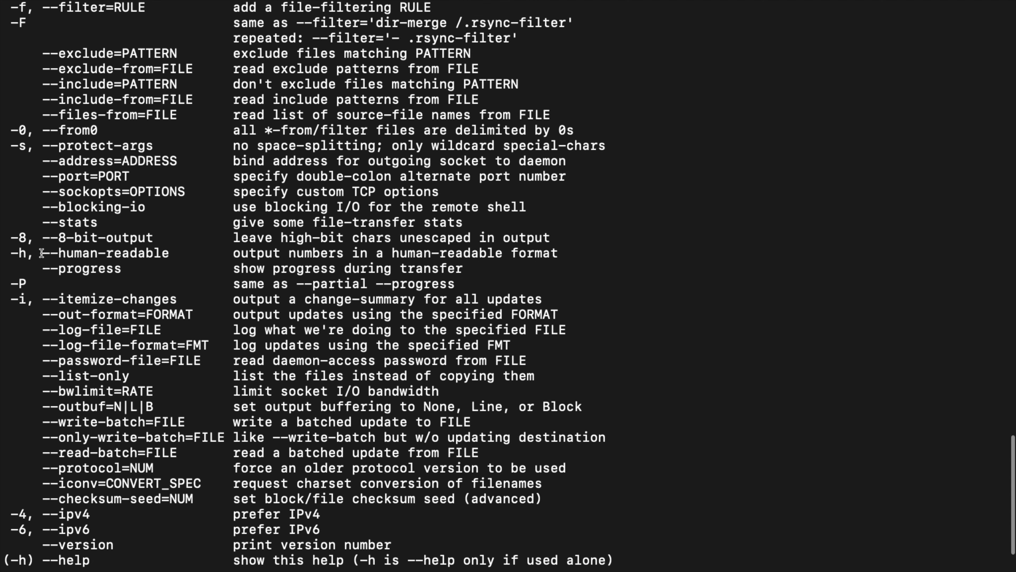
{"action": "double_click", "coordinate": [107, 252]}
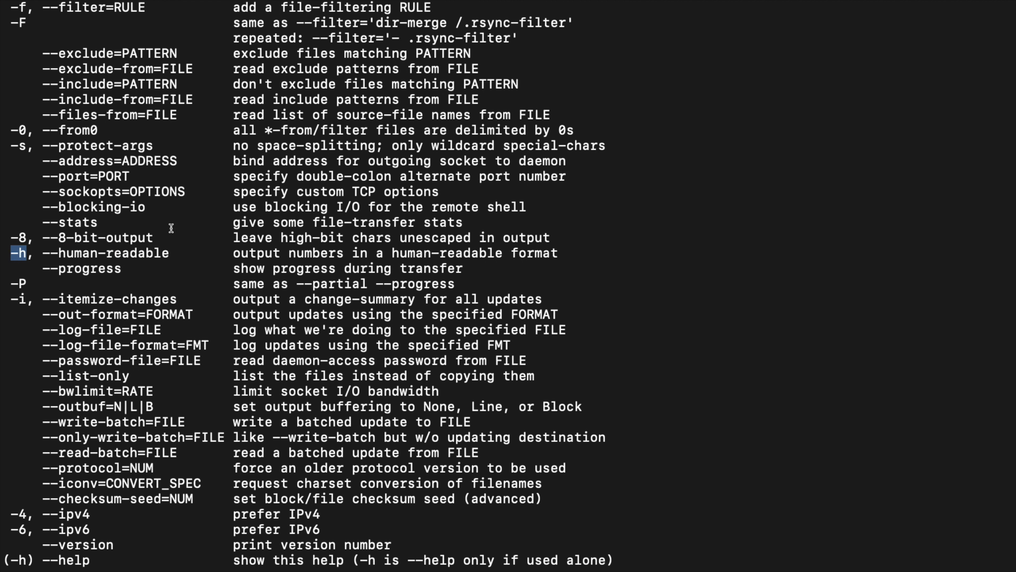
{"action": "mouse_move", "coordinate": [476, 251]}
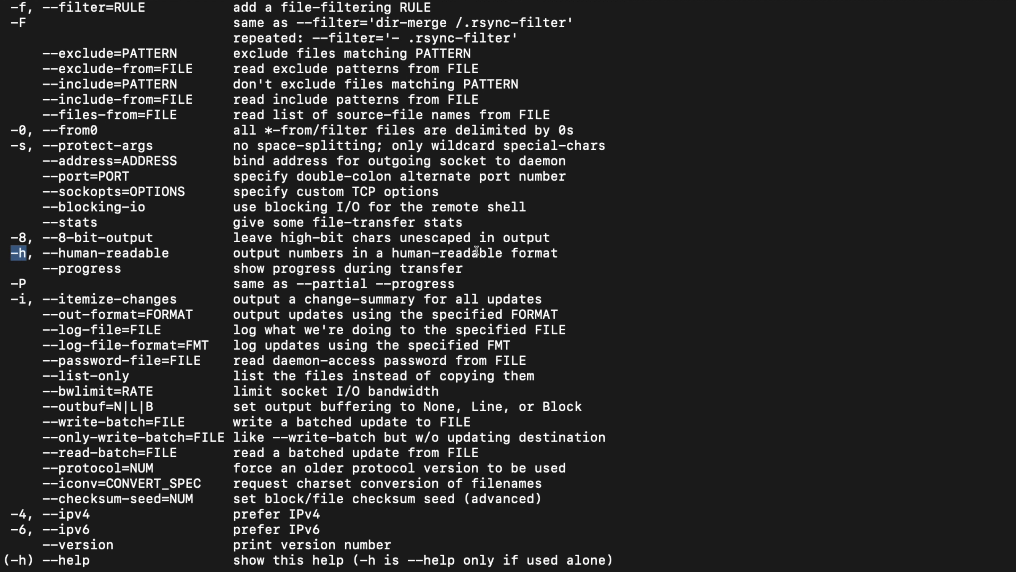
Highlight the long --human-readable option name on the -h line.
{"action": "double_click", "coordinate": [394, 253]}
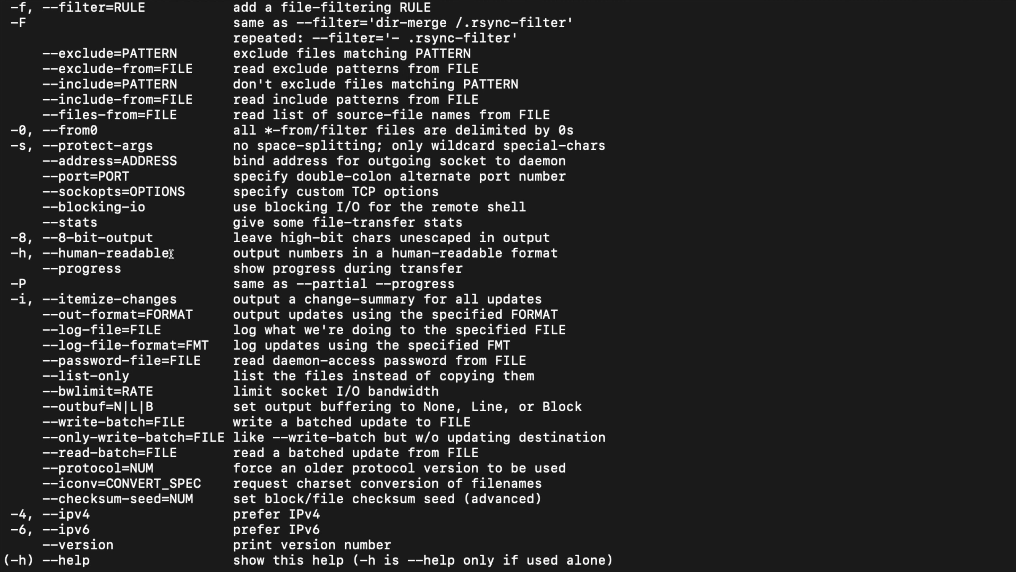
{"action": "double_click", "coordinate": [104, 253]}
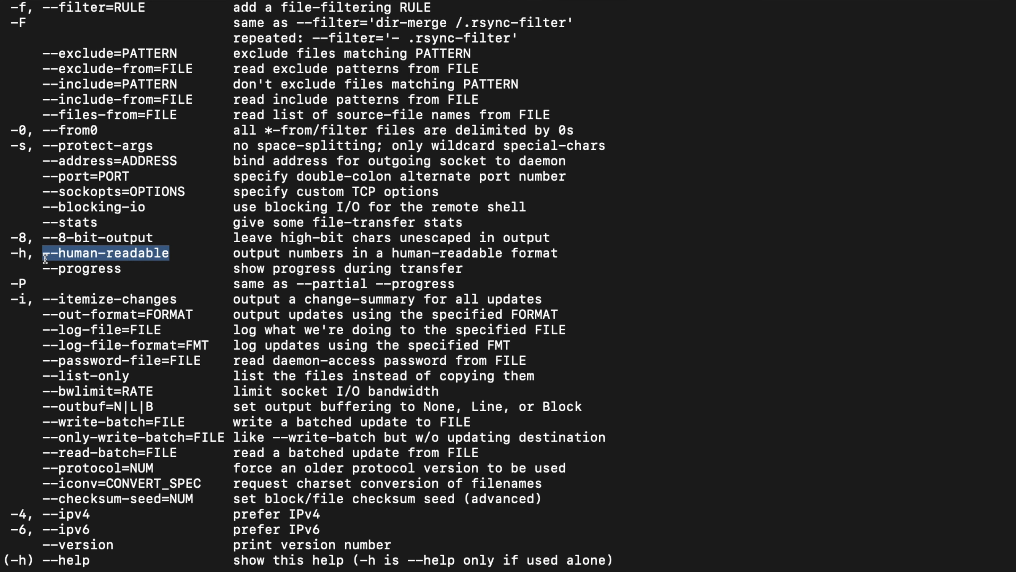